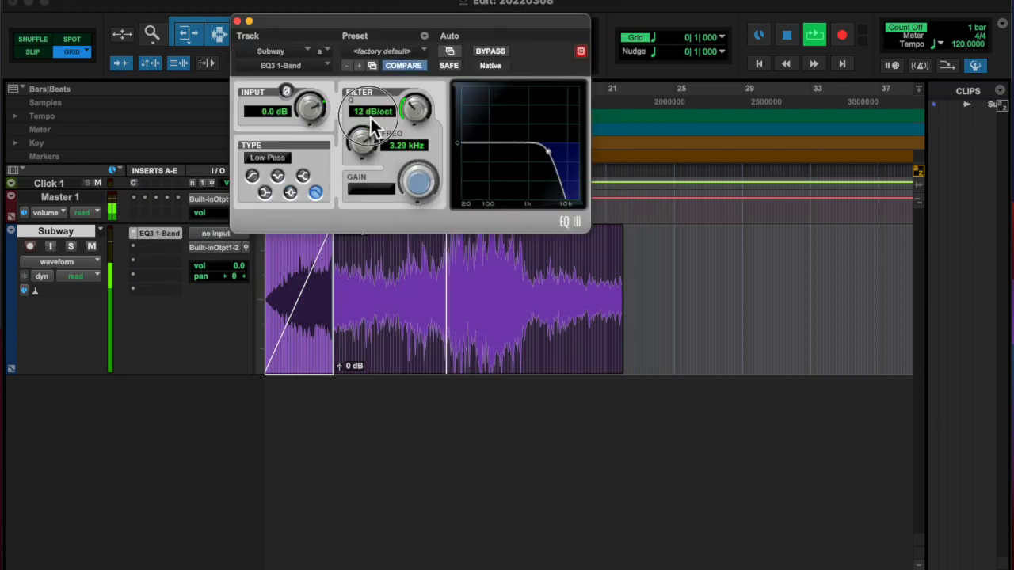
Set the EQ3 low-pass to about 4.42 kHz with a 6 dB/oct slope
{"action": "left_click_drag", "start_coordinate": [364, 138], "coordinate": [364, 127]}
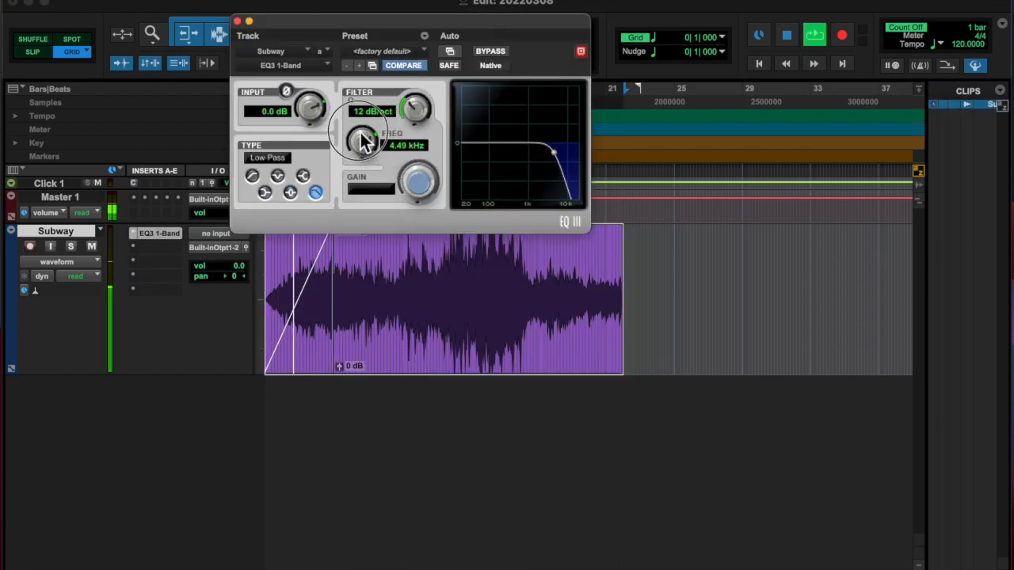
{"action": "left_click_drag", "start_coordinate": [364, 138], "coordinate": [364, 151]}
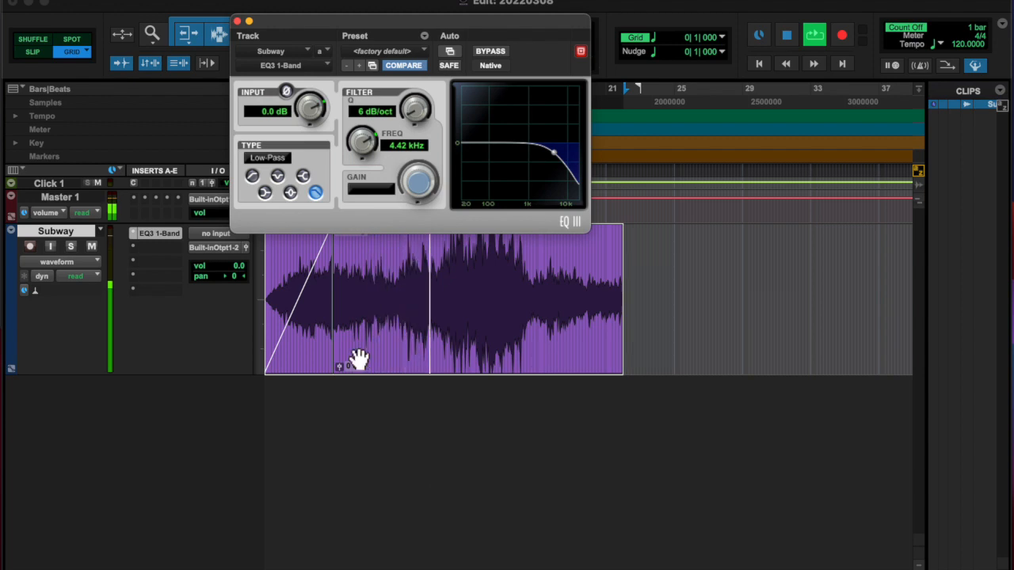
{"action": "left_click", "coordinate": [158, 233]}
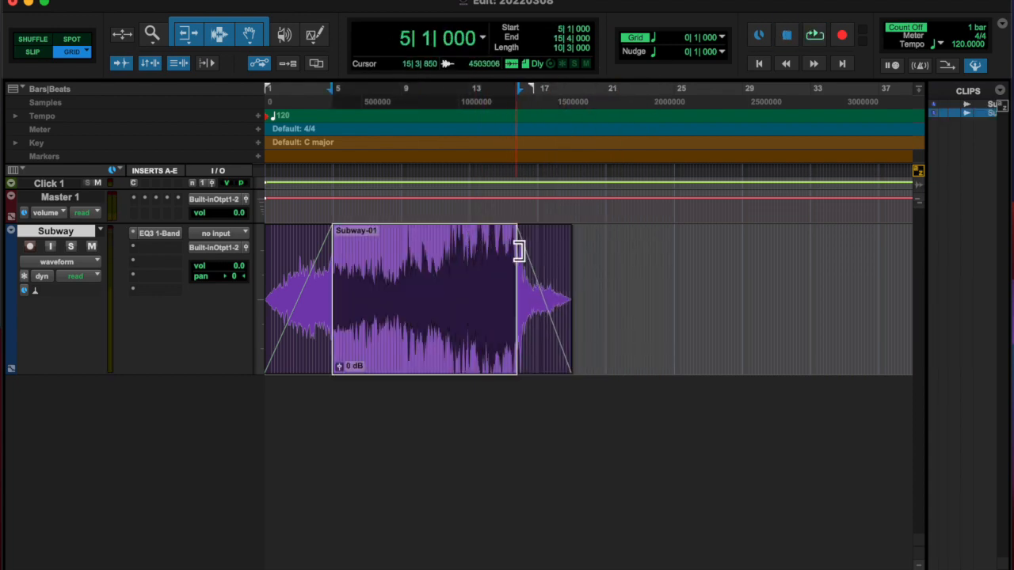
Select the Subway clip's tail and apply a curved fade-out
{"action": "left_click", "coordinate": [814, 34]}
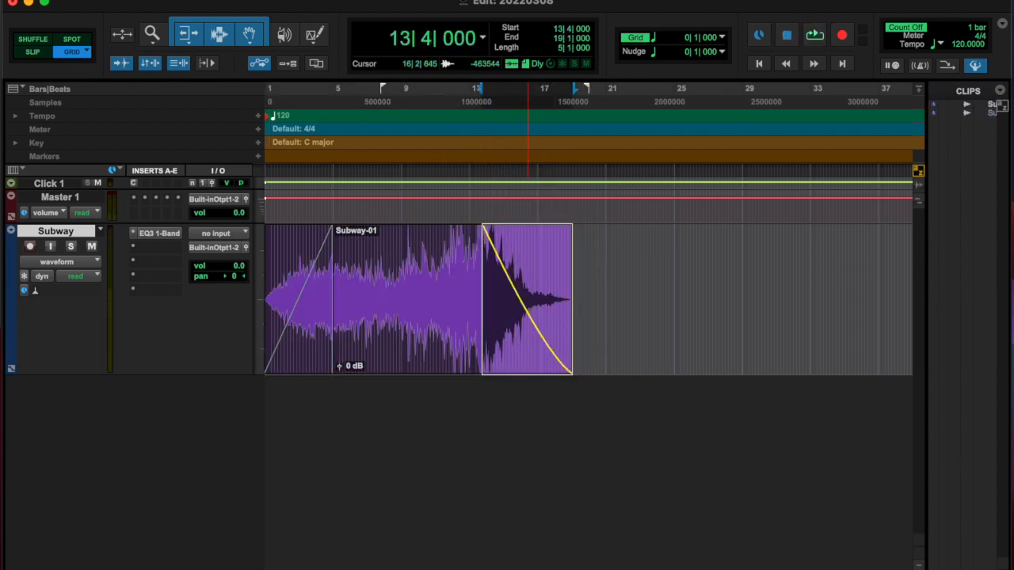
{"action": "left_click", "coordinate": [814, 35]}
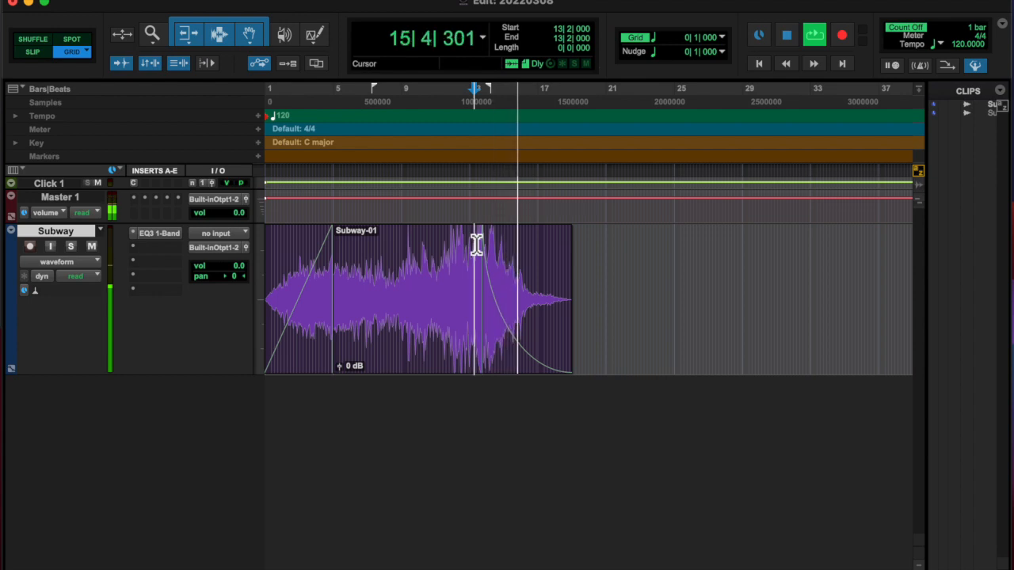